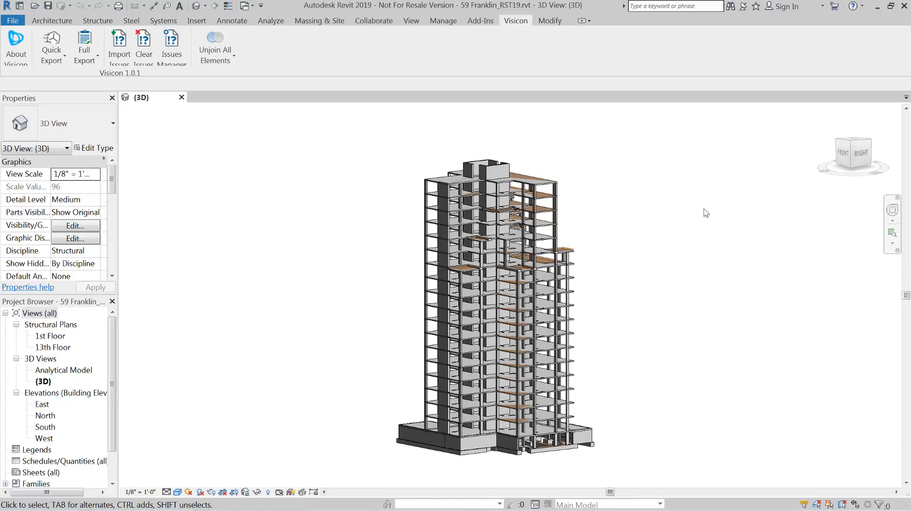
mouse_move(604, 99)
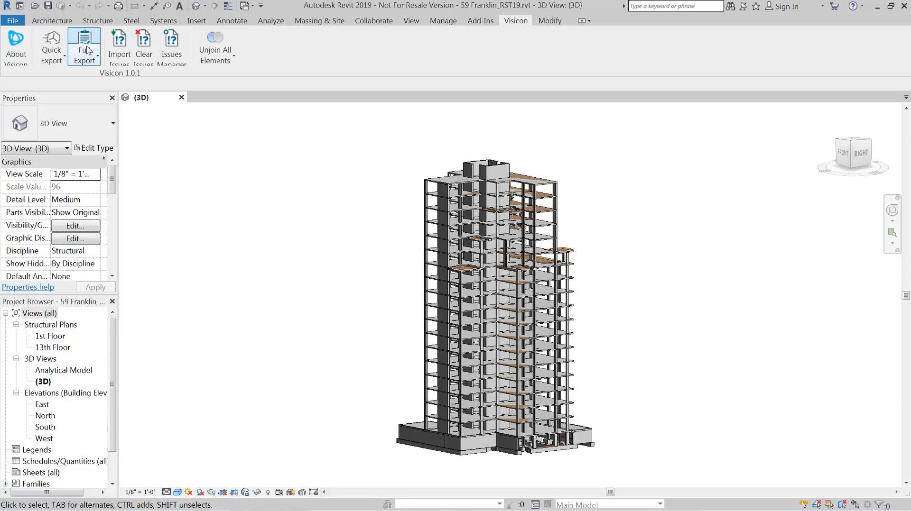
mouse_move(84, 47)
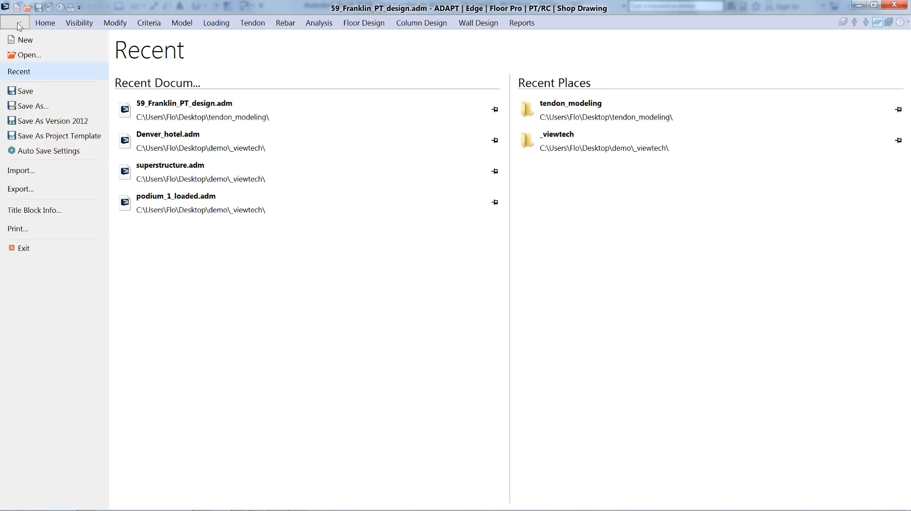
Export the tendon model to the Visicon BIM Tool, targeting 59 Franklin_RST19.vxf in the tendon_modeling folder.
click(20, 189)
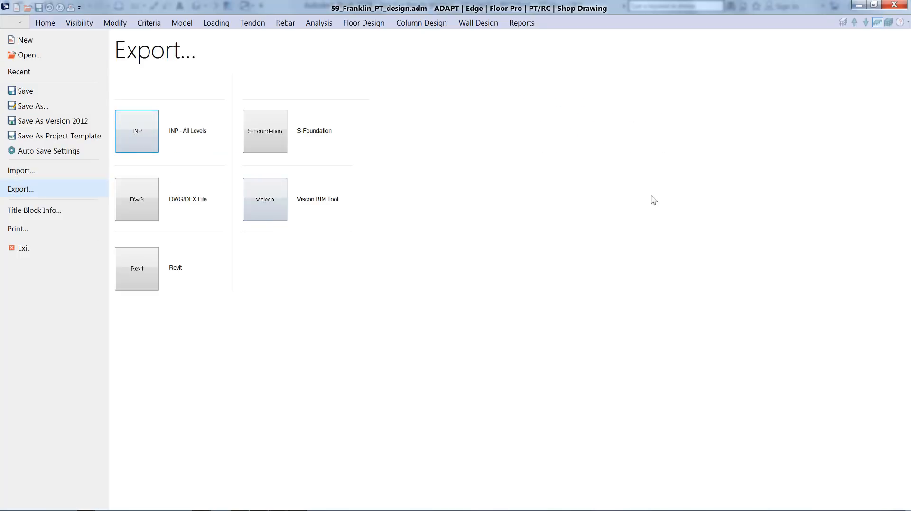
click(11, 501)
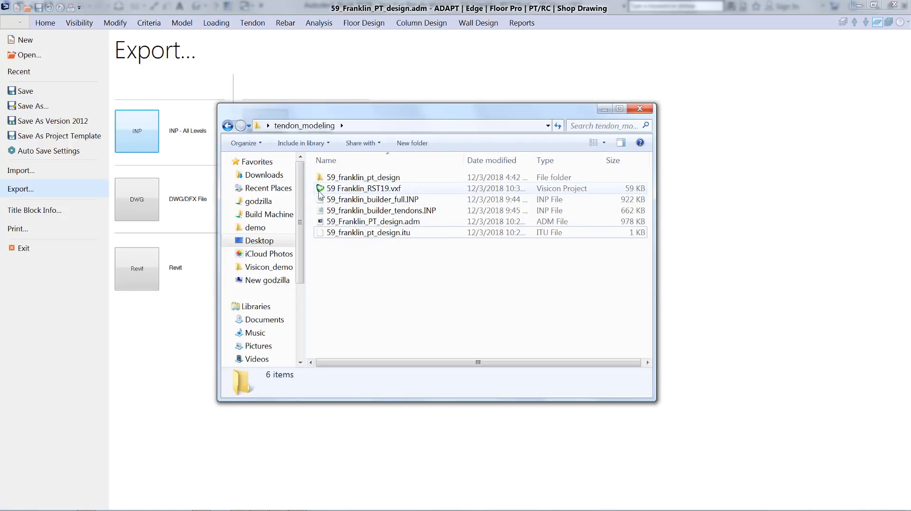
mouse_move(361, 188)
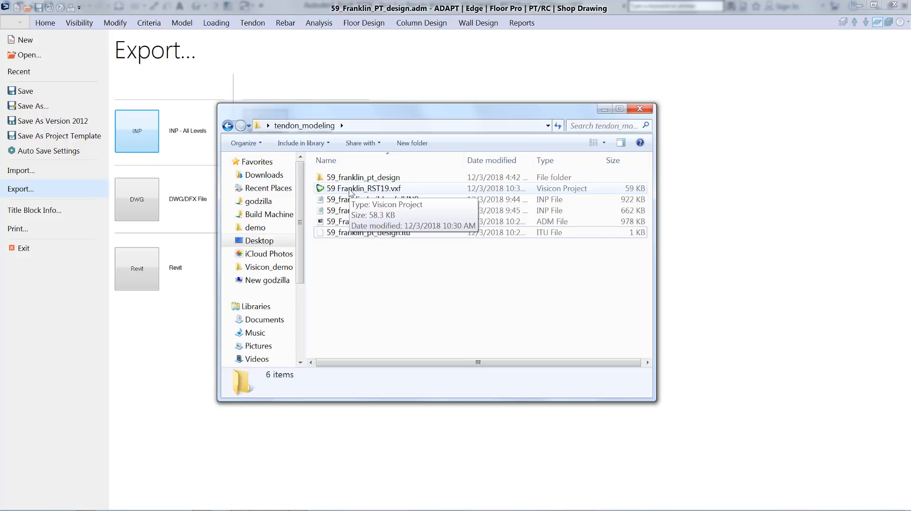
click(364, 188)
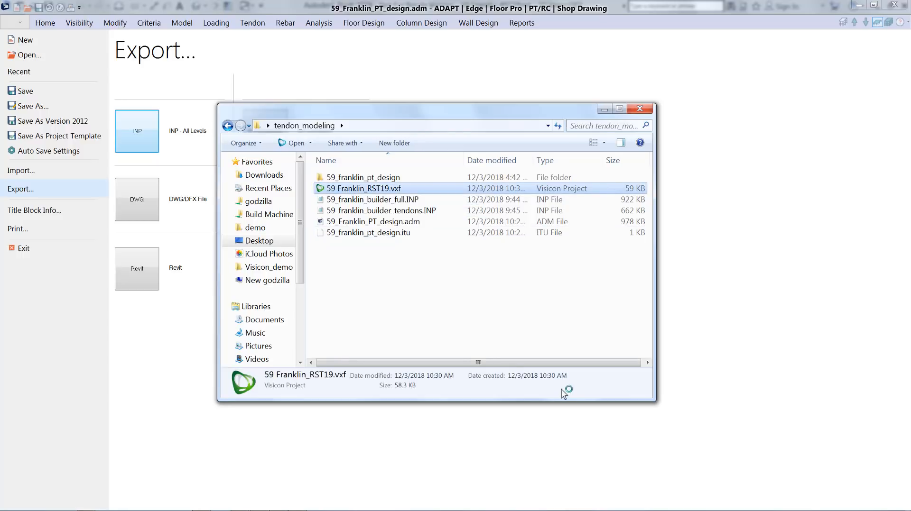
Open 59 Franklin_RST19.vxf so the ADAPT tendons merge into the tower project.
double_click(364, 188)
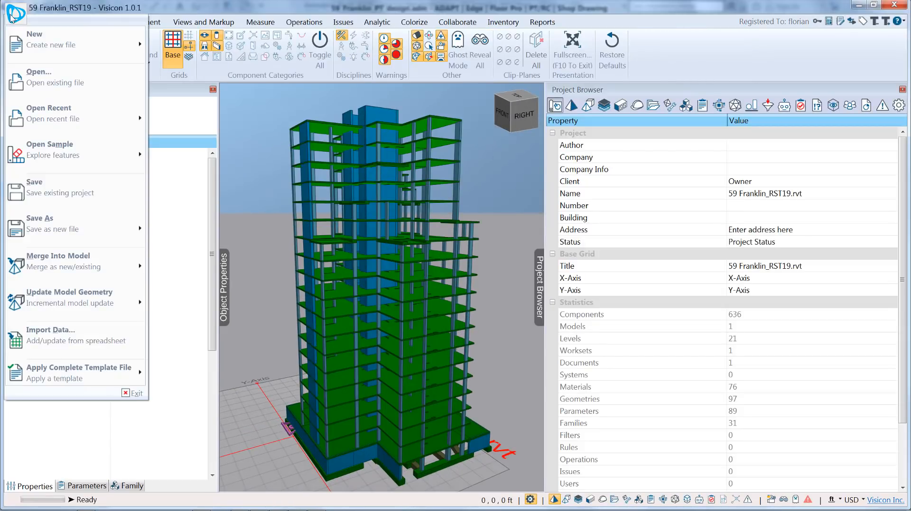
mouse_move(76, 265)
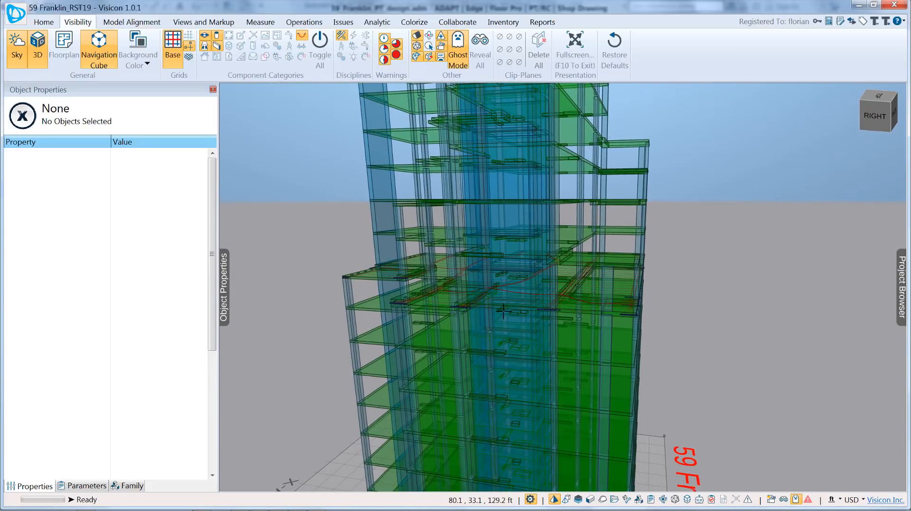
Navigate the tower floor by floor and isolate level 13 with its slab and tendons.
click(43, 22)
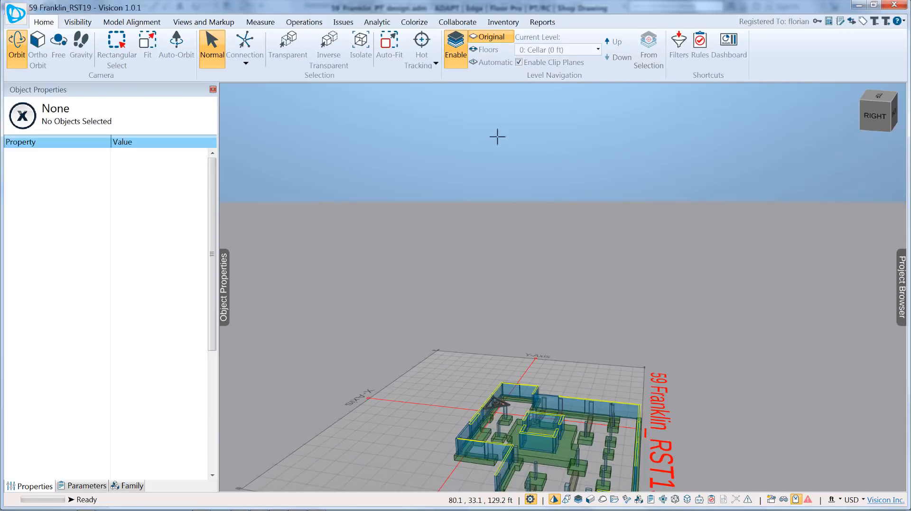
click(474, 49)
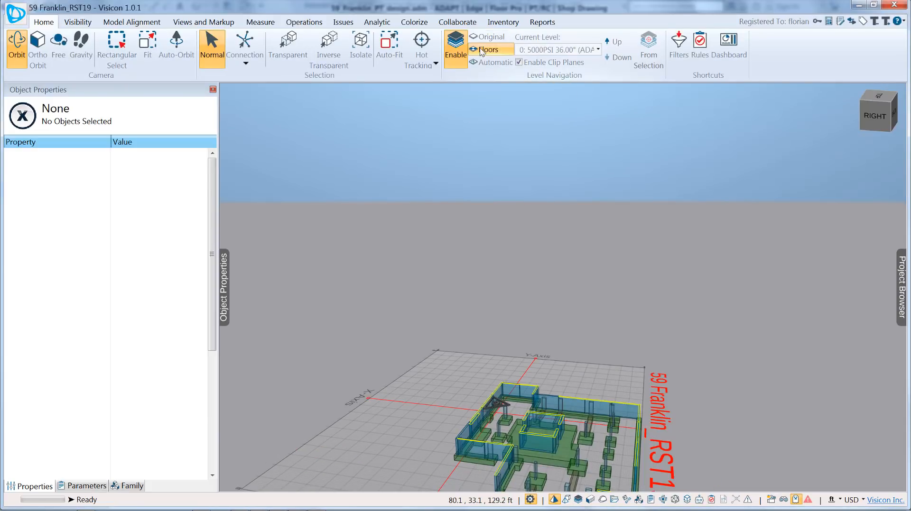
mouse_move(614, 41)
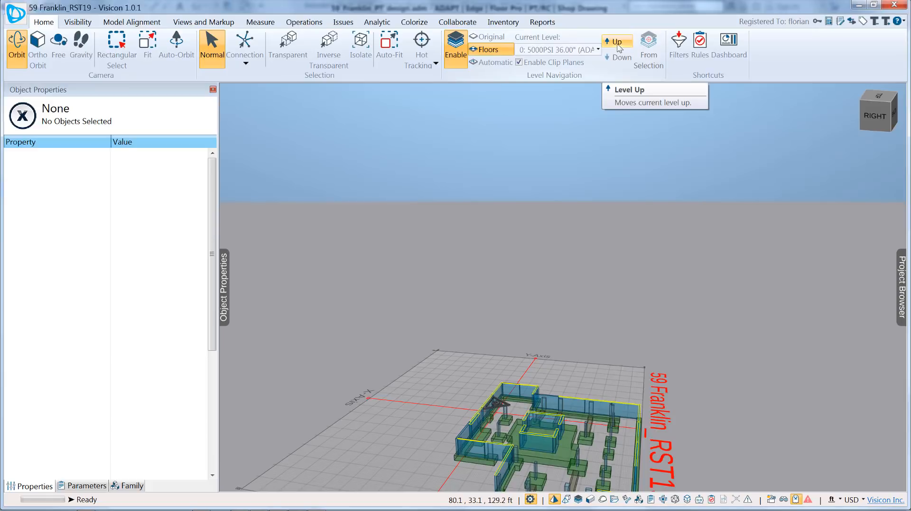
click(598, 49)
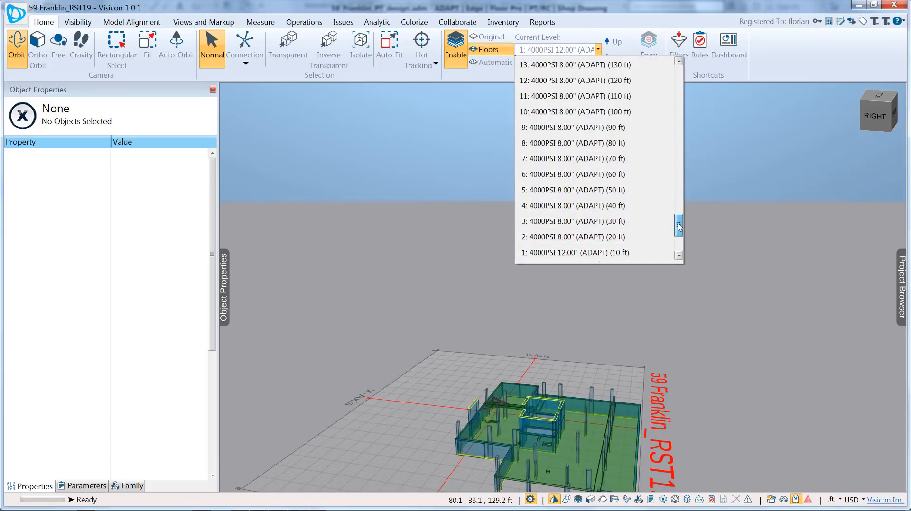
click(573, 64)
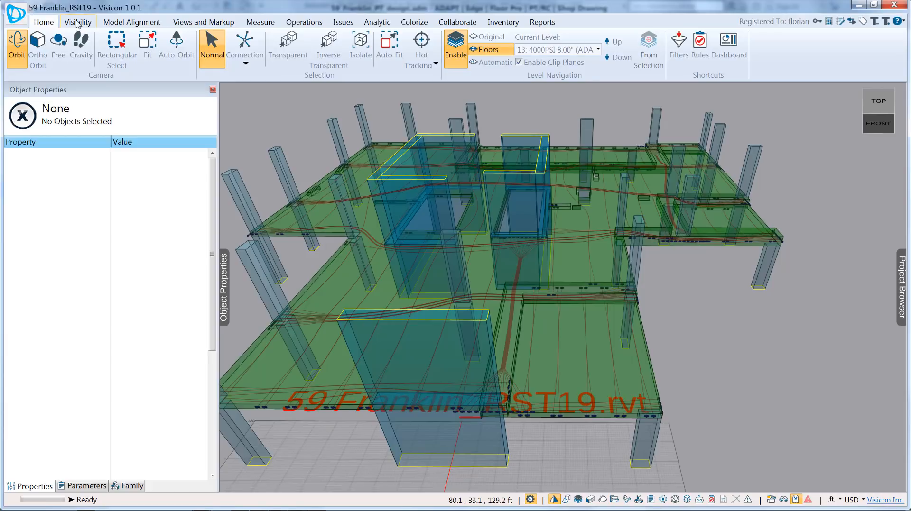
Select a tendon and trial its post-tensioning system as round bundle, then return it to mono-strand flat bundle.
click(77, 22)
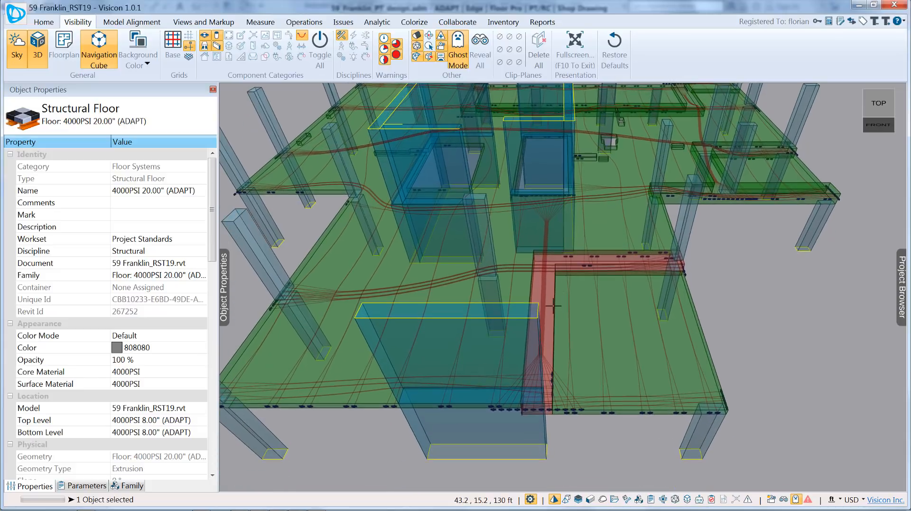
mouse_move(564, 320)
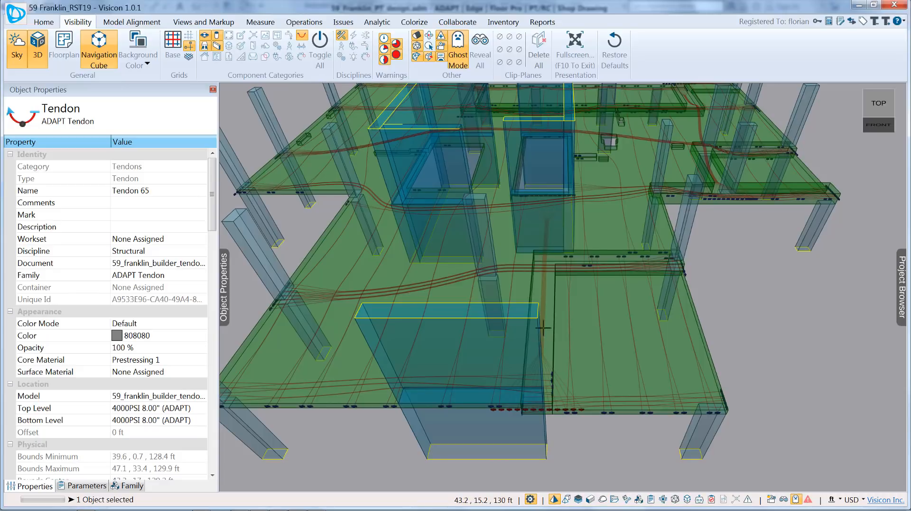
mouse_move(543, 229)
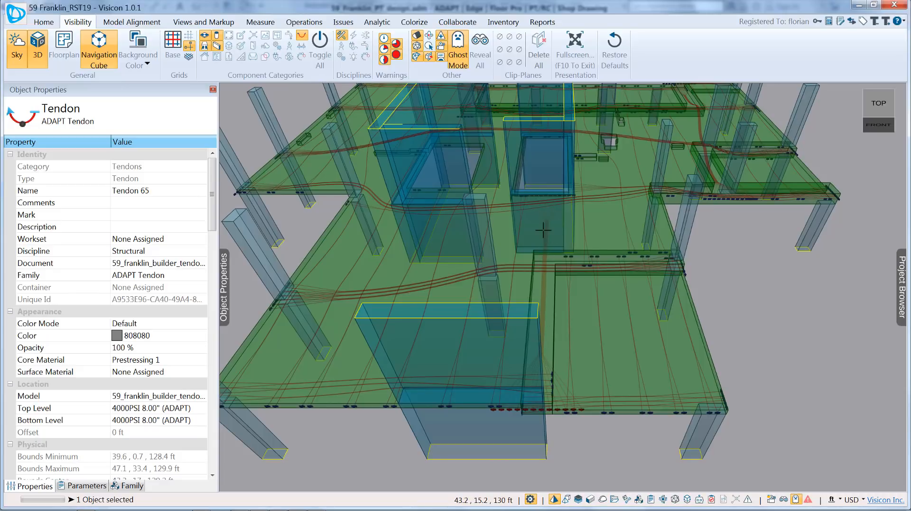
scroll(down, 3)
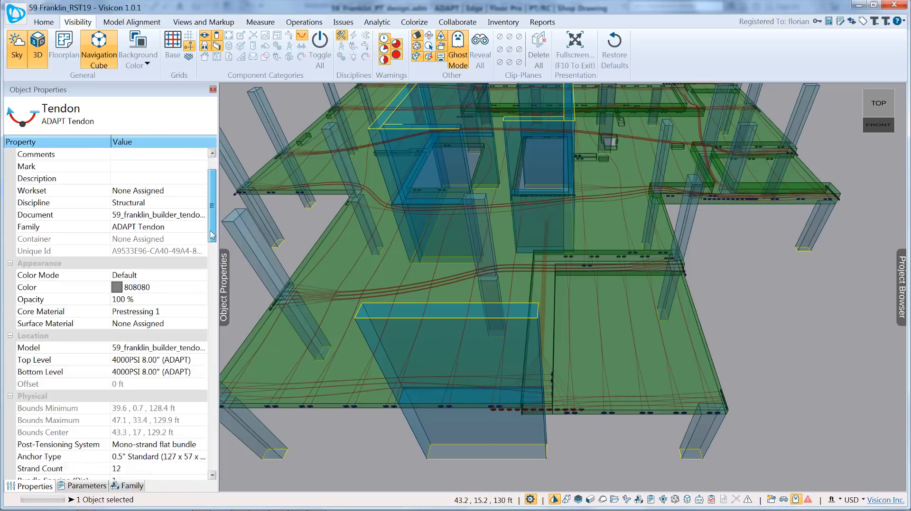
scroll(down, 3)
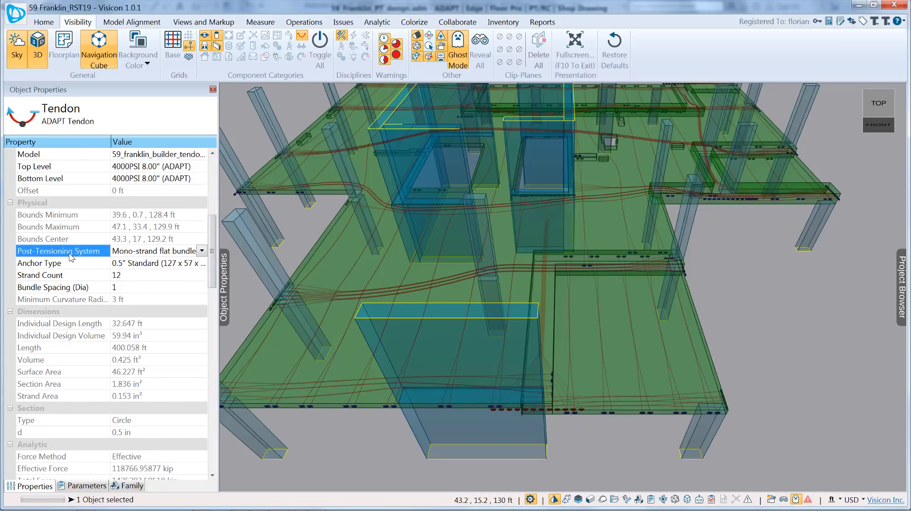
click(201, 250)
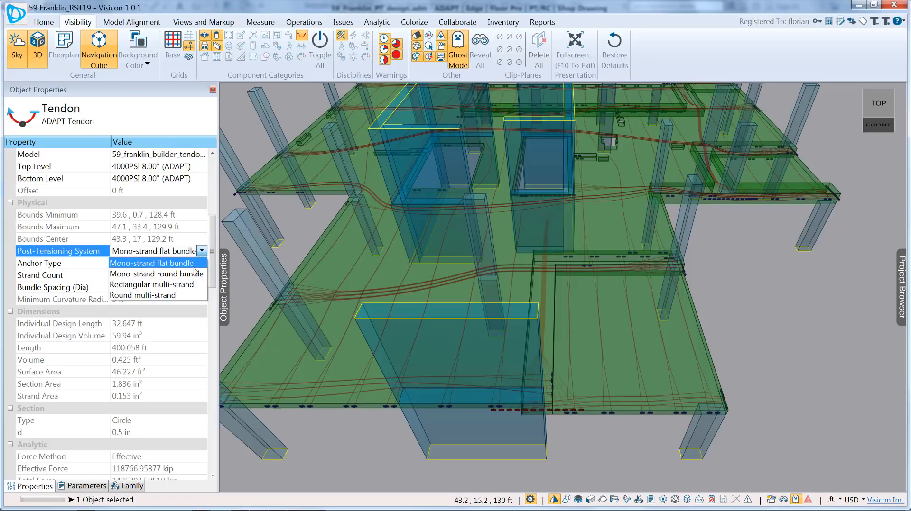
click(151, 273)
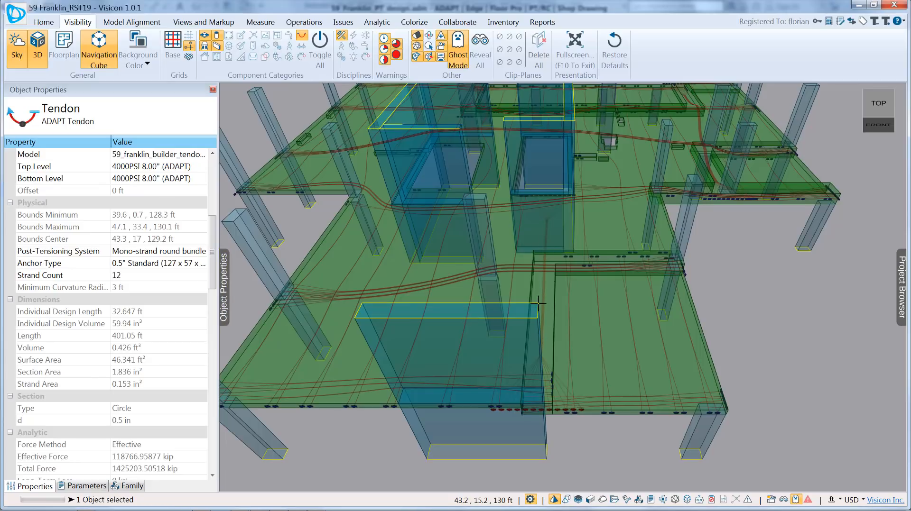
click(202, 251)
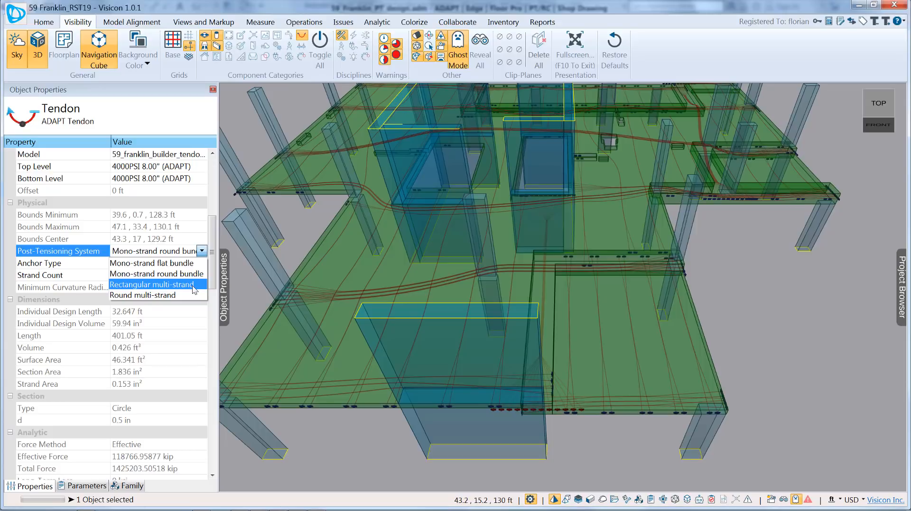
mouse_move(142, 295)
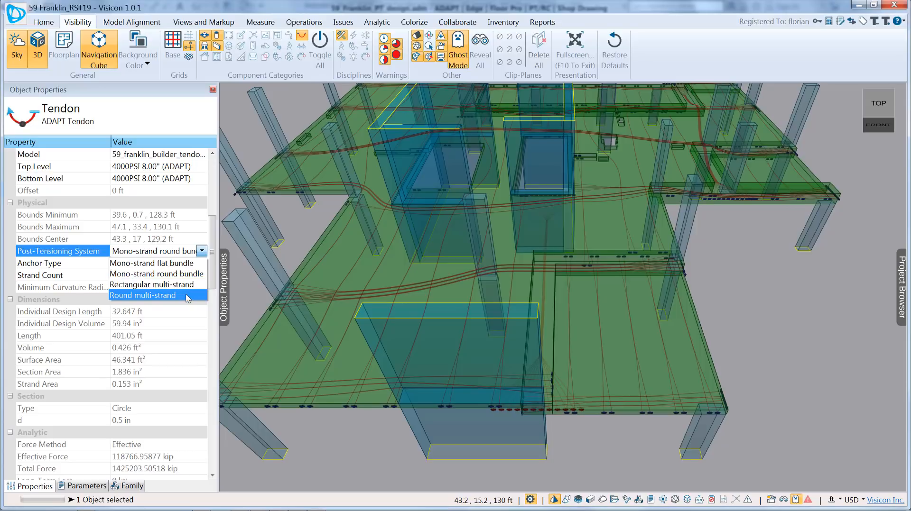
mouse_move(183, 263)
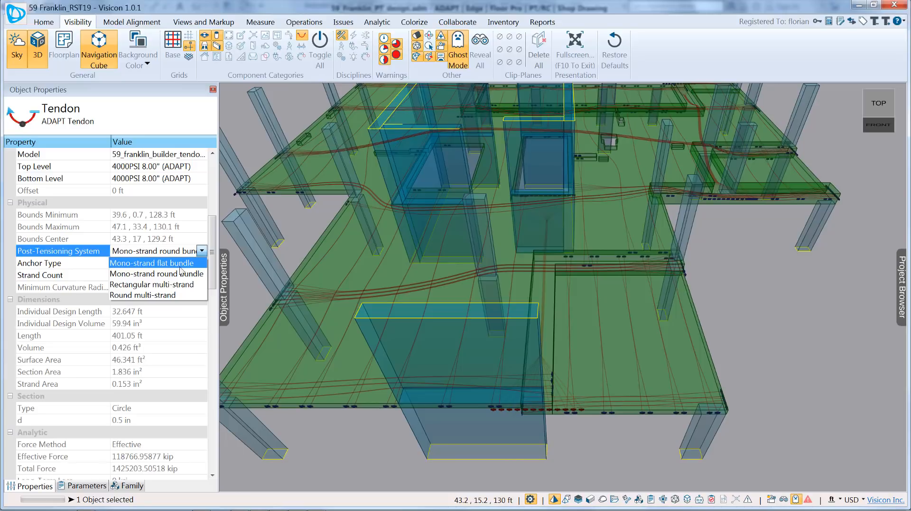
click(163, 263)
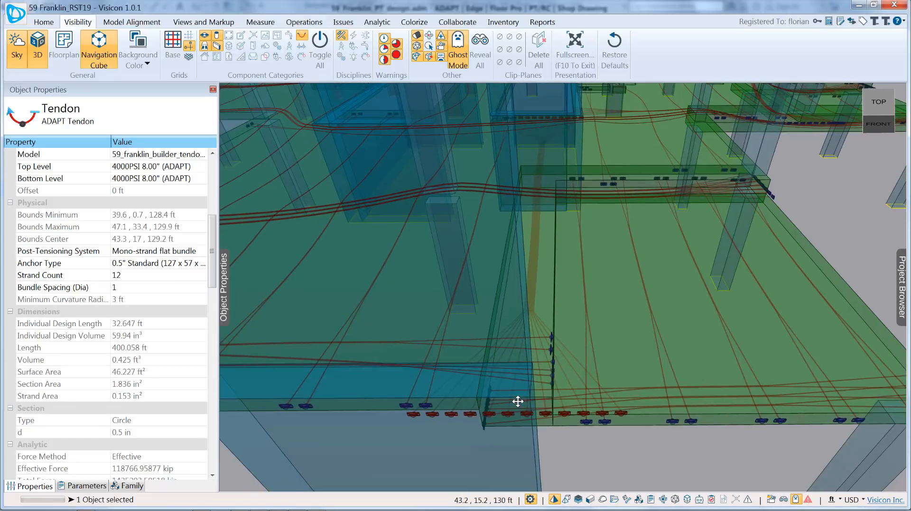
Set the anchor type to 0.5" Encapsulated and the bundle spacing (Dia) to 4.
click(203, 263)
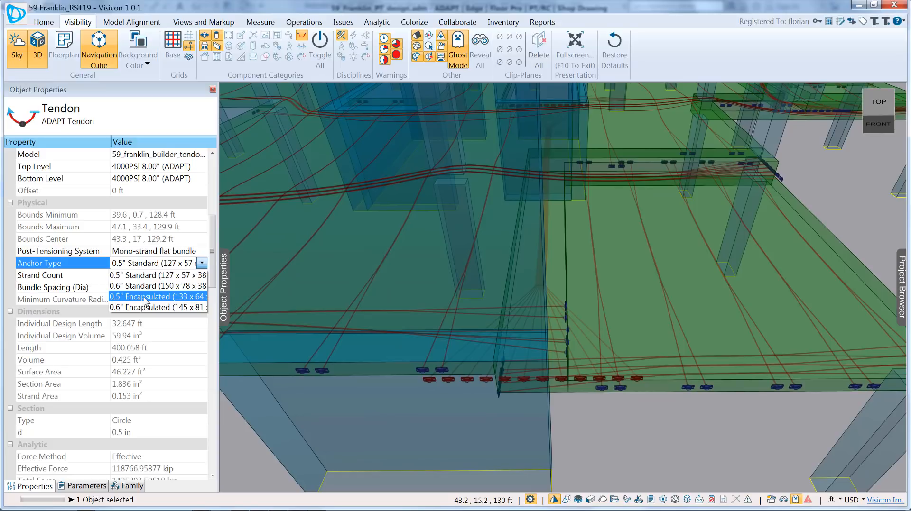
click(157, 297)
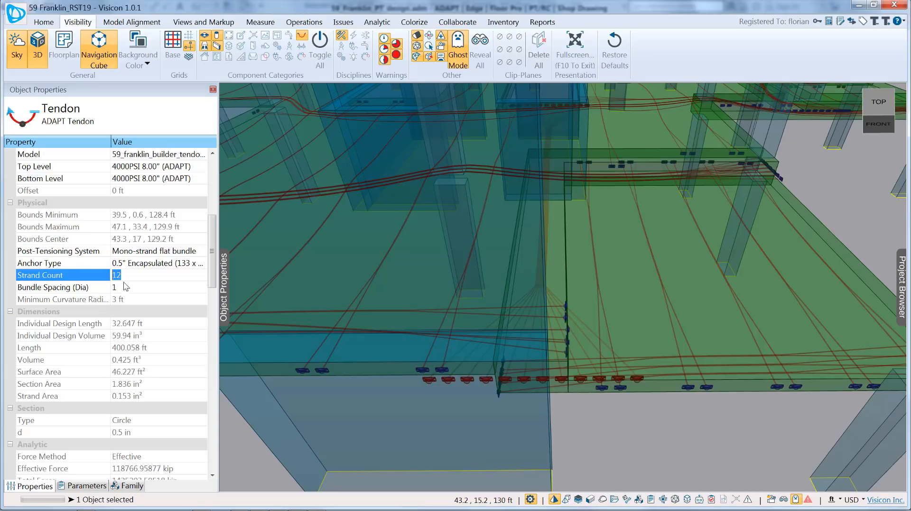
mouse_move(133, 295)
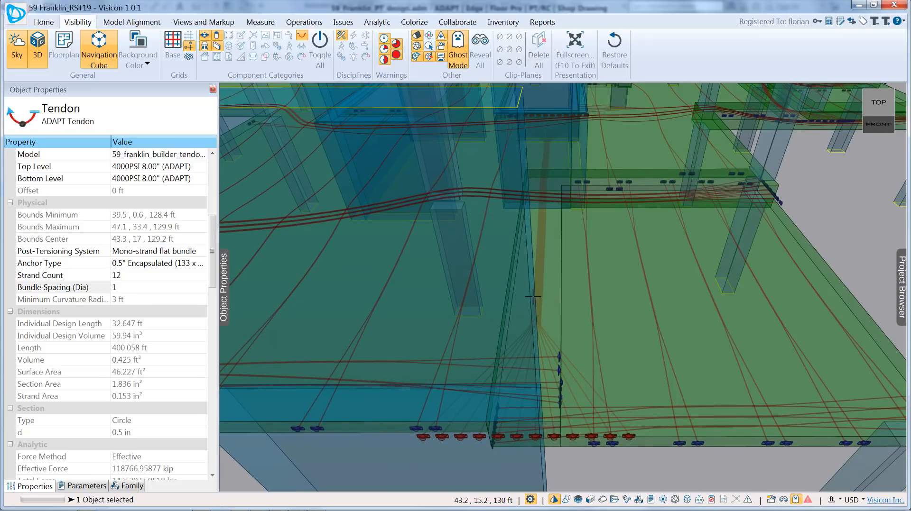
mouse_move(452, 445)
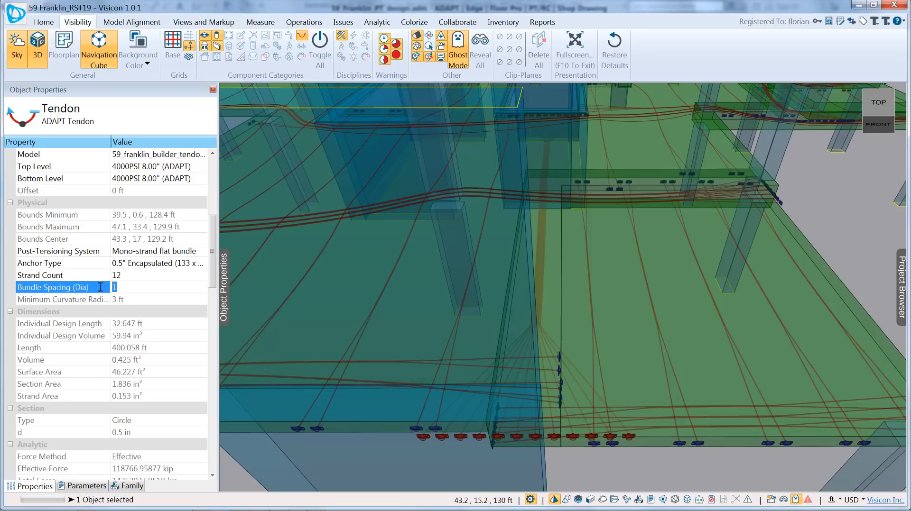
text(4)
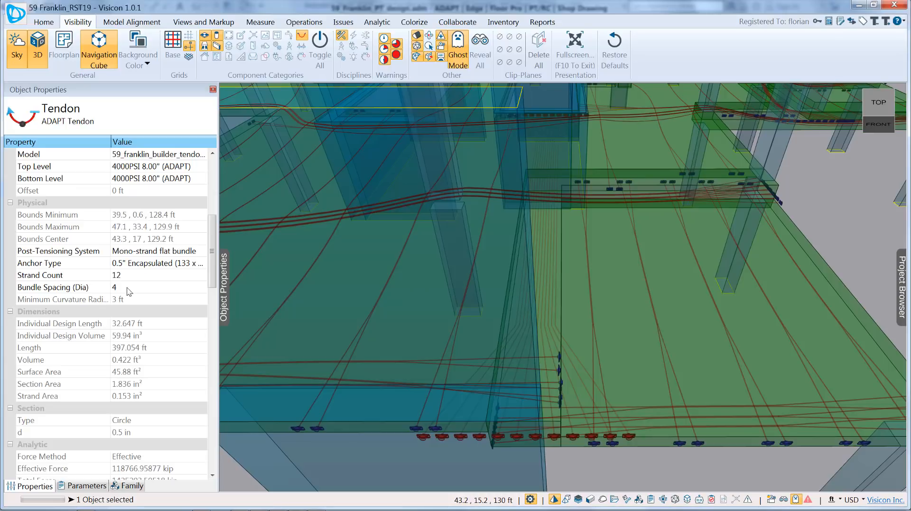
mouse_move(84, 295)
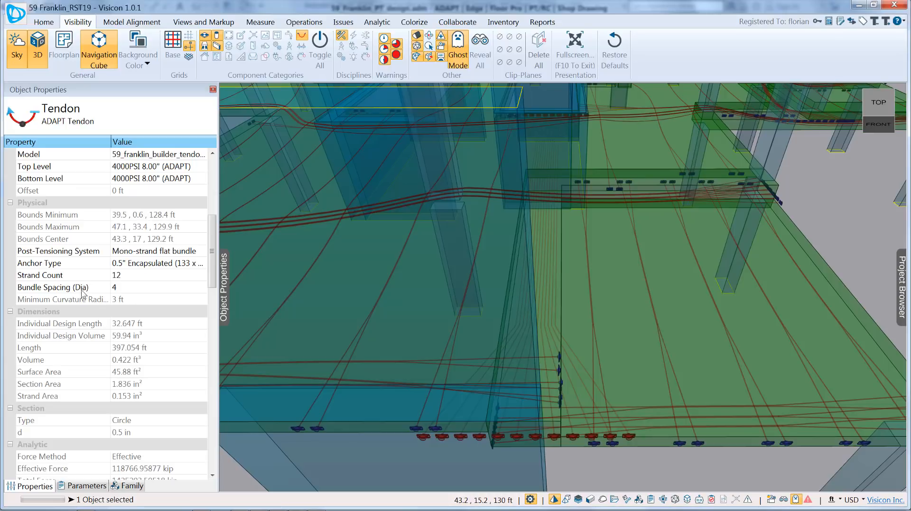
mouse_move(128, 292)
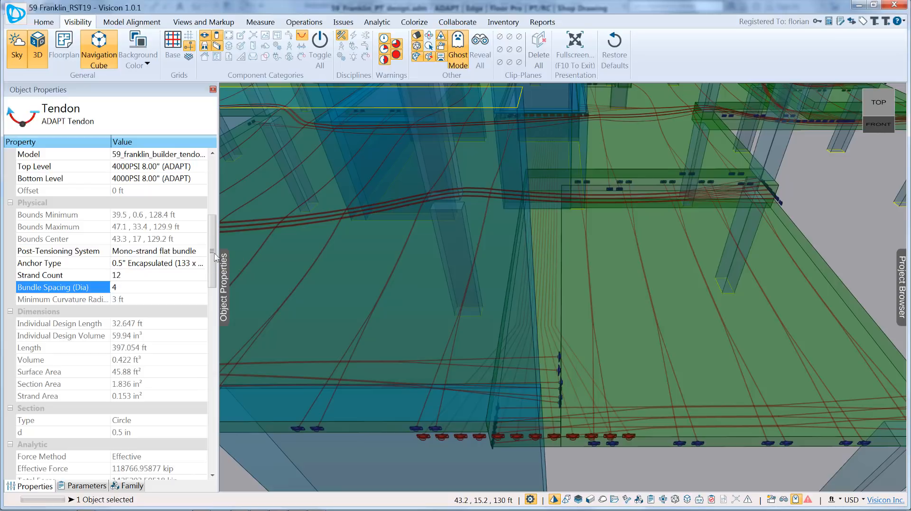
scroll(down, 3)
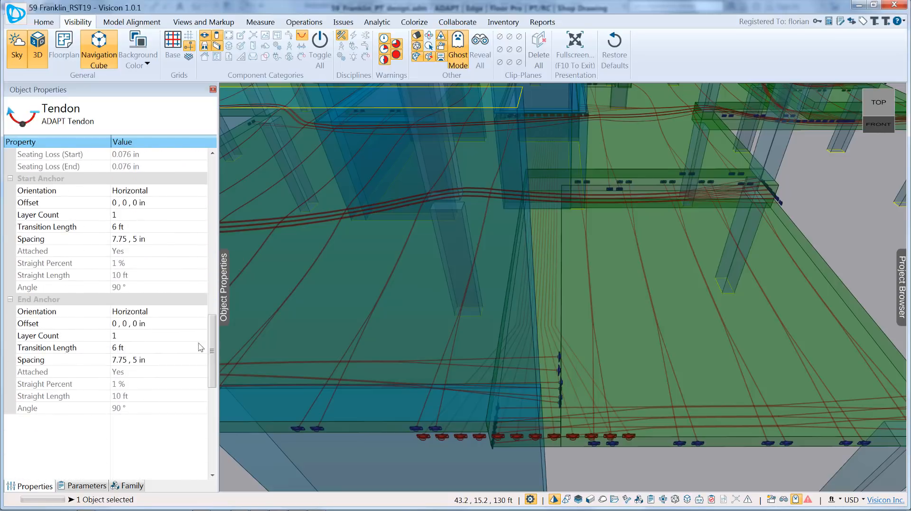
mouse_move(148, 266)
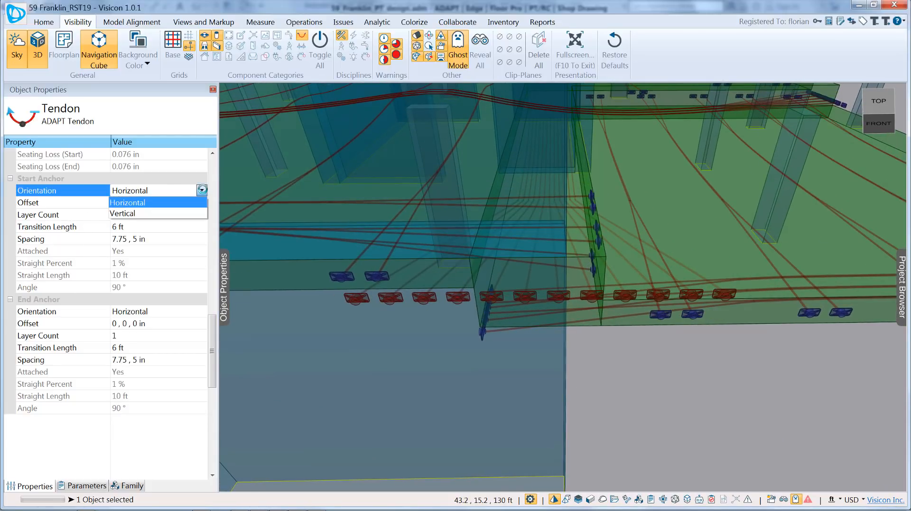
Keep start anchors horizontal, with layer count 3 and spacing 7 by 4.5 in.
click(122, 213)
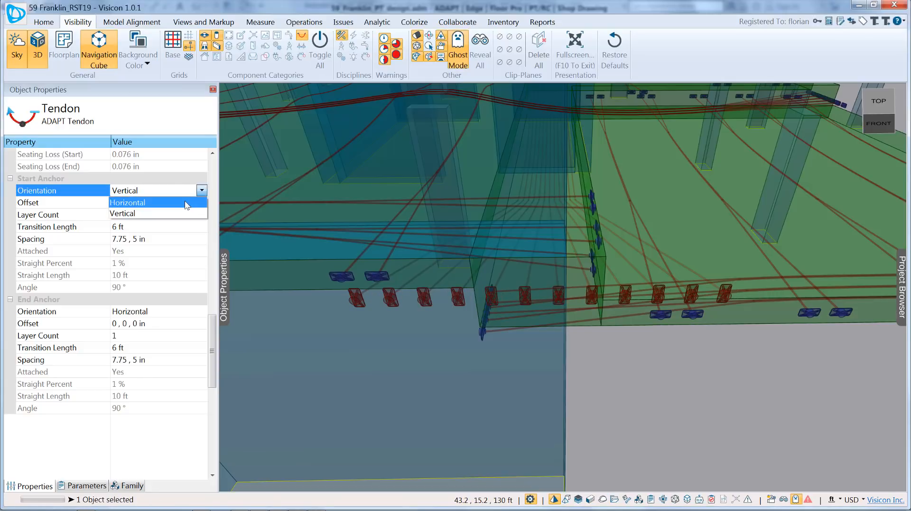
click(127, 202)
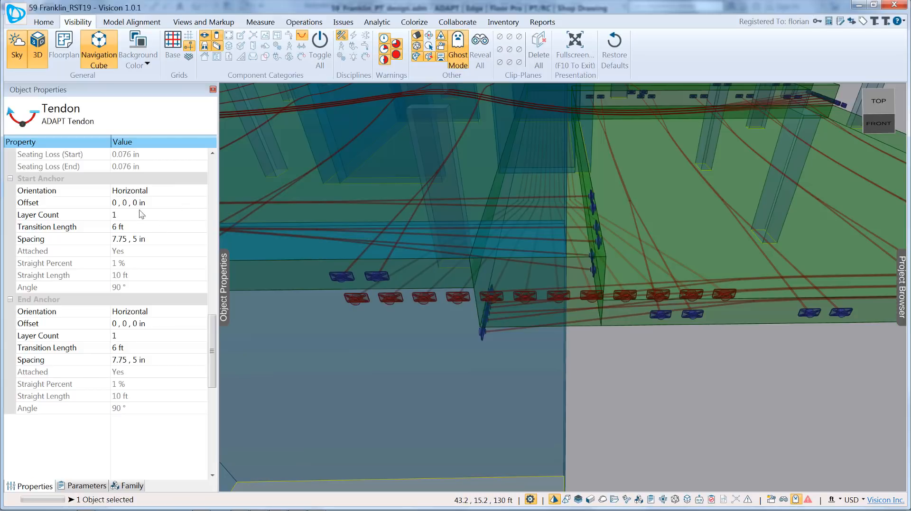
click(38, 215)
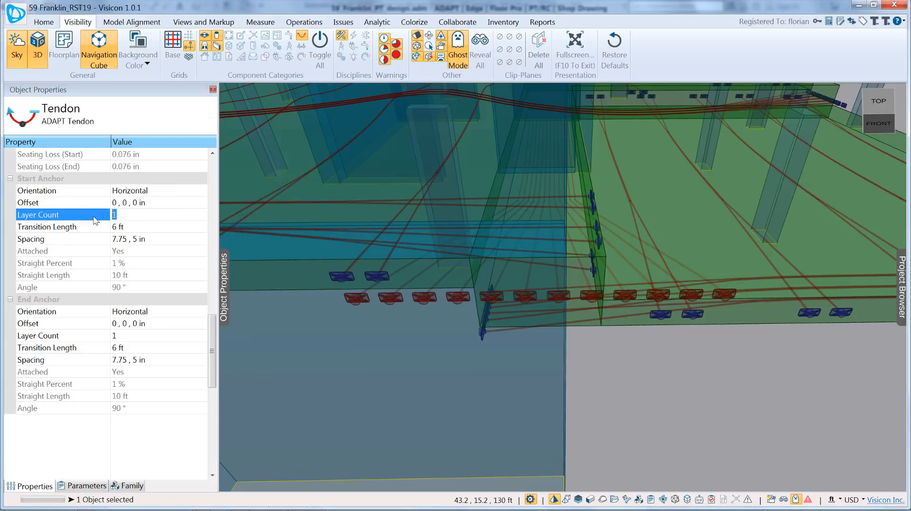
text(3)
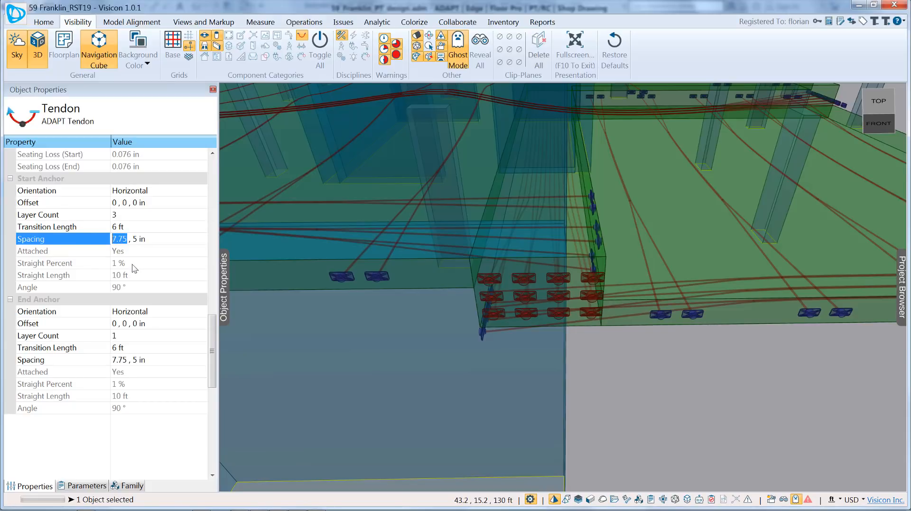
text(7)
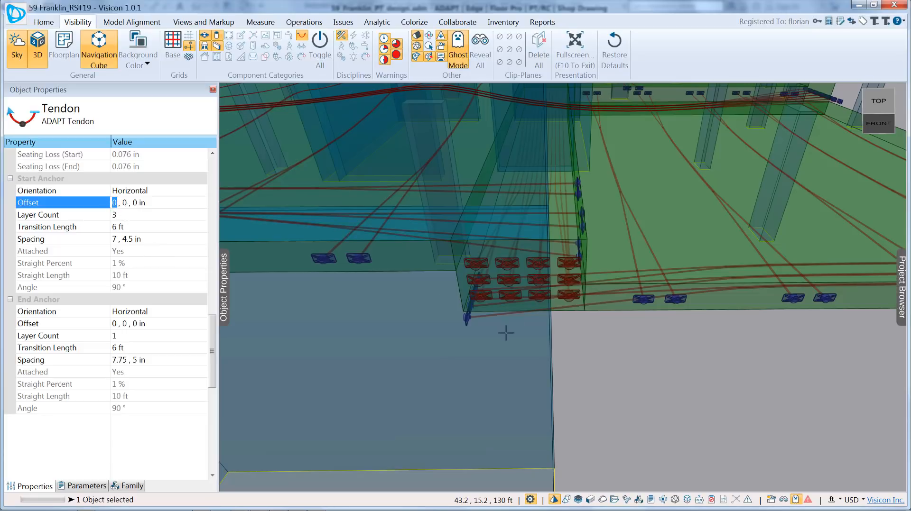
mouse_move(540, 243)
text(12)
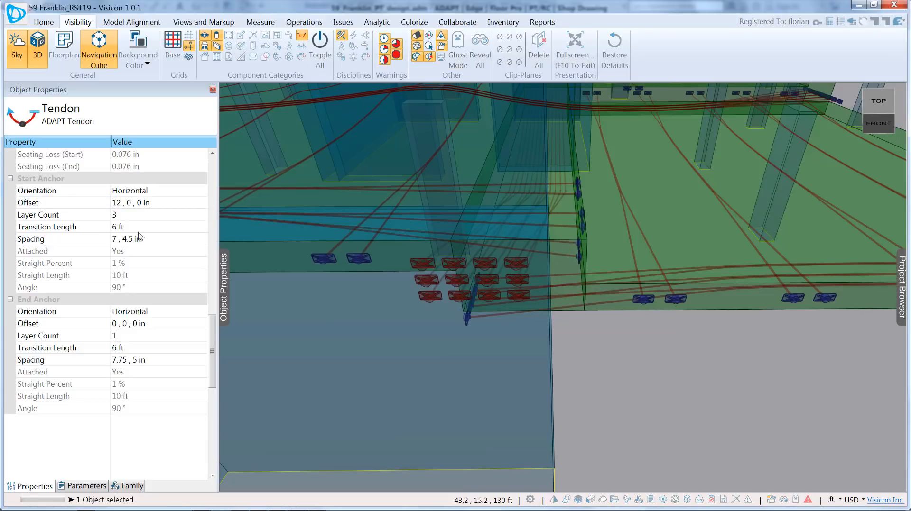
Reset the start anchor offset to 0, 0, 0 in and set transition length to 3 ft.
click(457, 46)
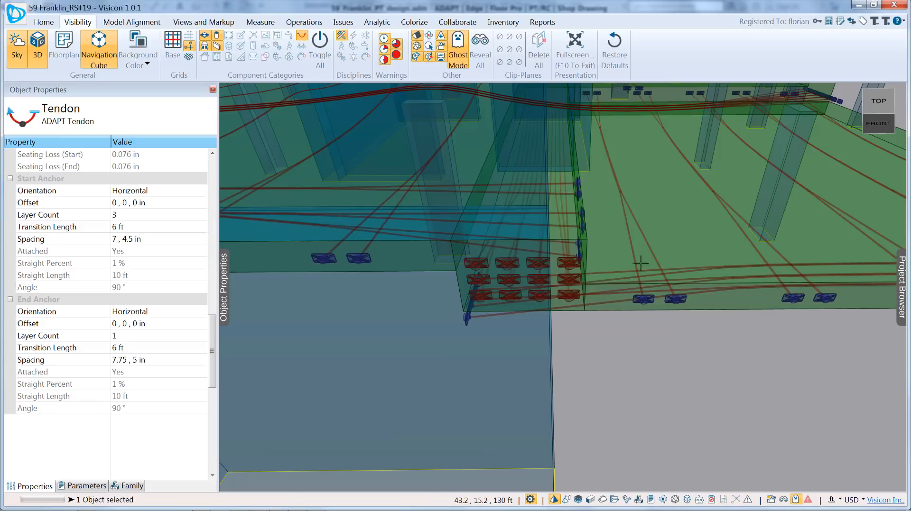
click(47, 227)
text(3)
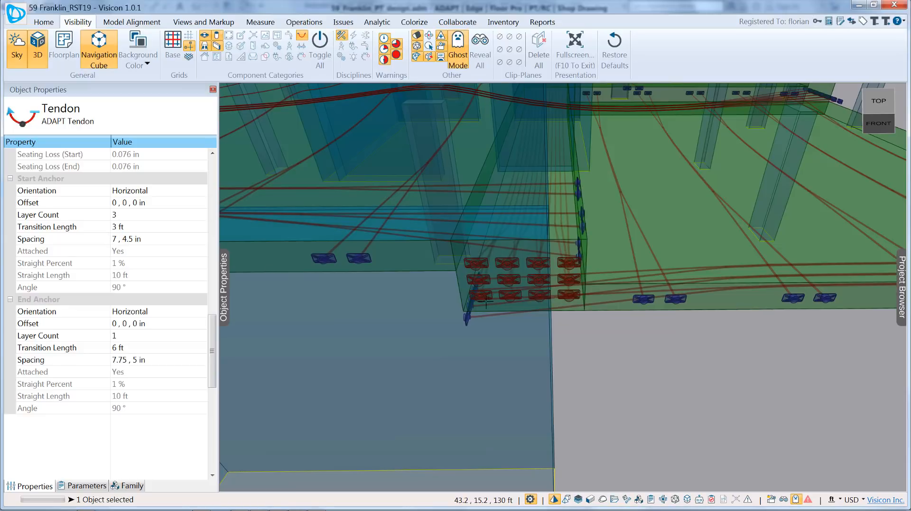
mouse_move(555, 221)
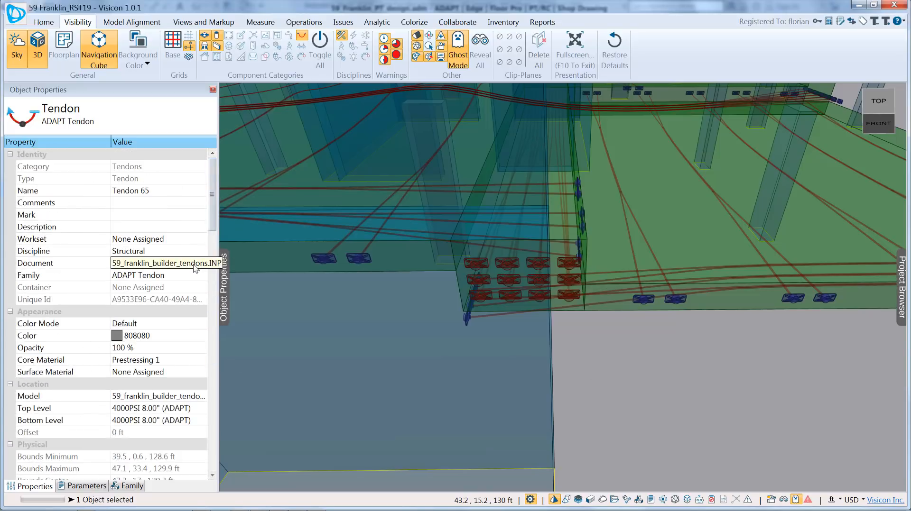
Keep the mono-strand flat bundle system while switching to a 0.6" Standard anchor.
scroll(down, 3)
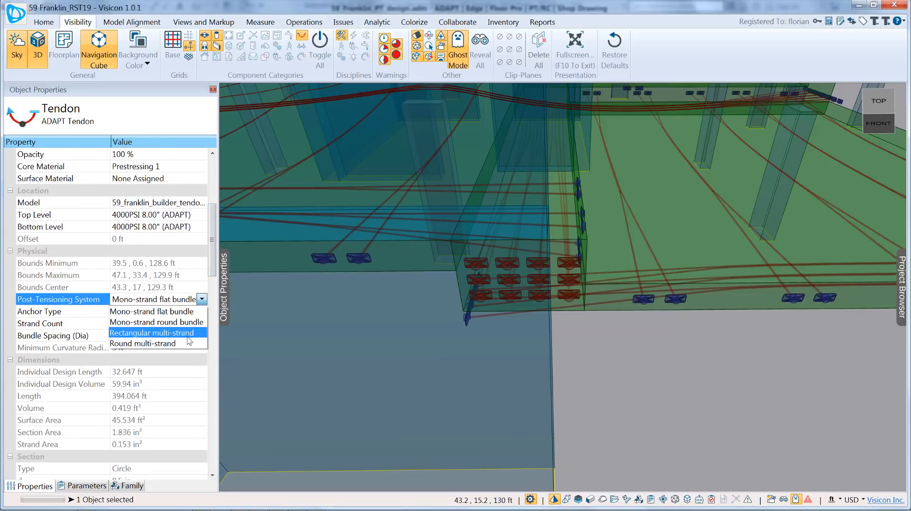
click(143, 343)
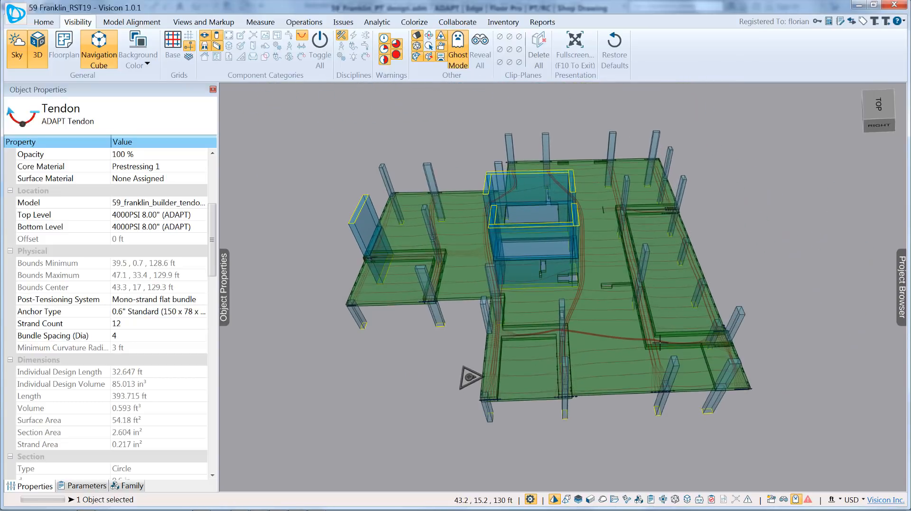
Show the Merge Into Model choices from the Visicon application menu.
click(16, 15)
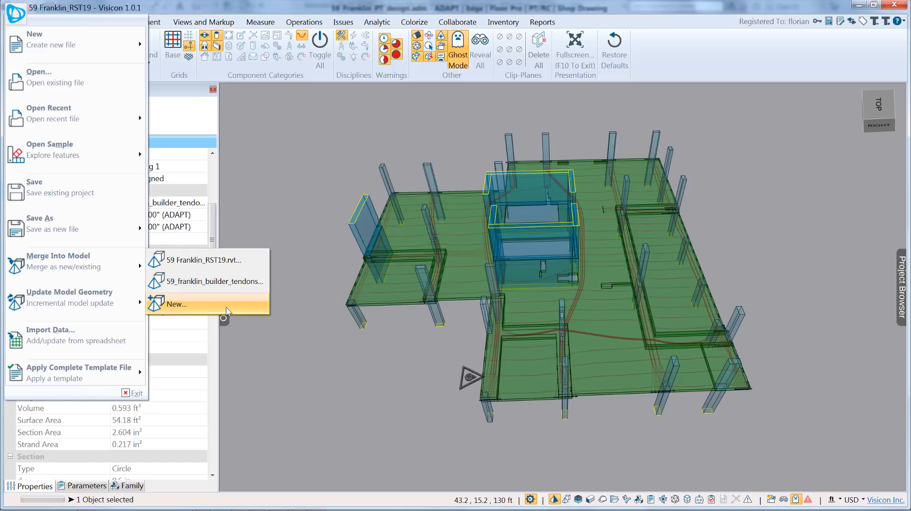
mouse_move(229, 309)
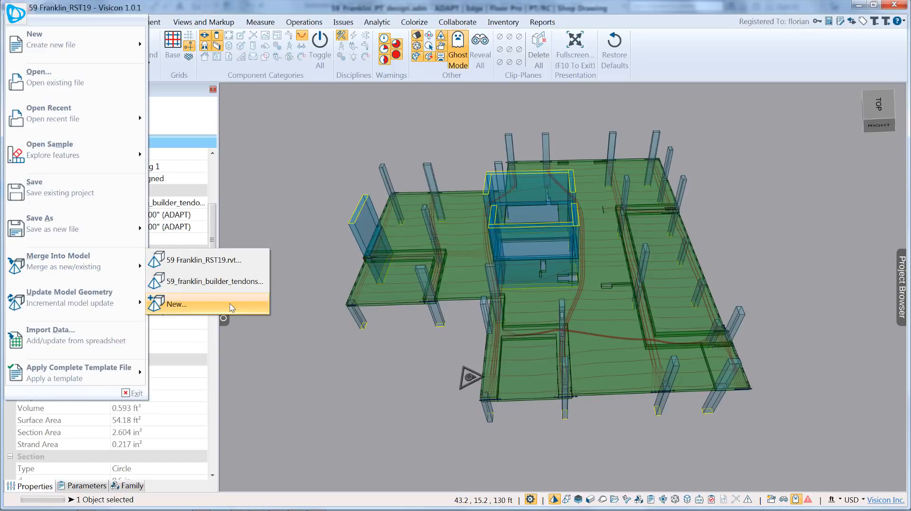